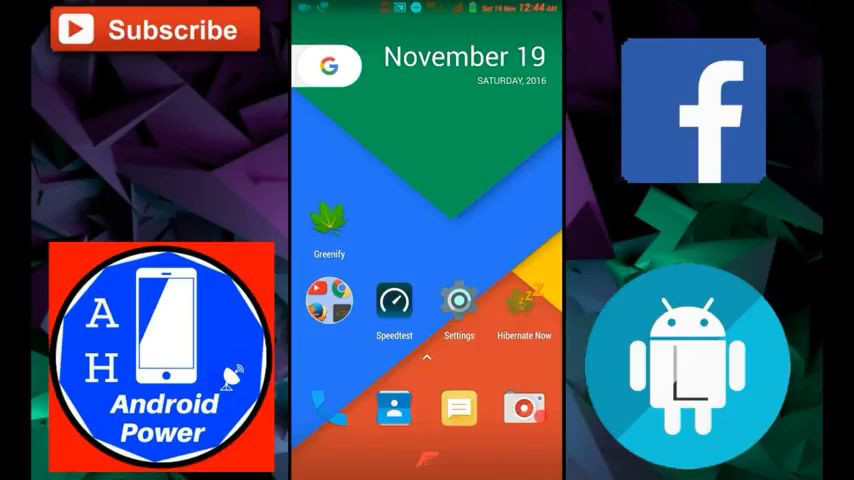
# - Launch the Speedtest app from the home screen
pyautogui.click(392, 300)
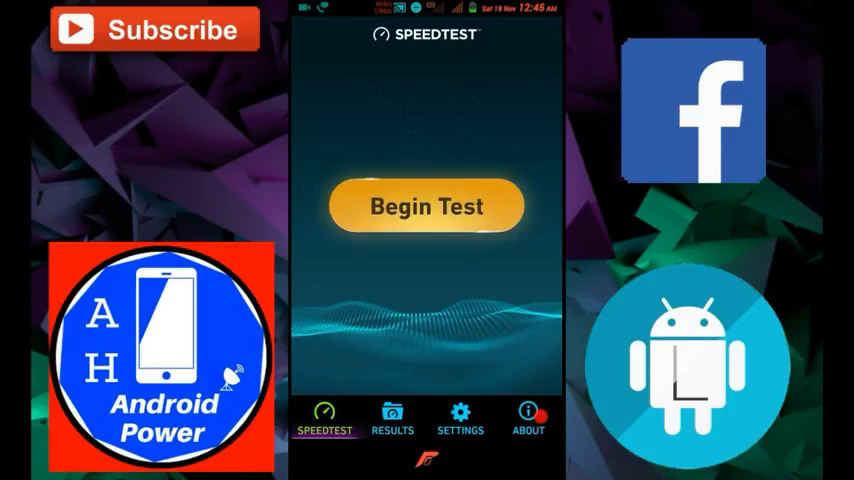
# - Begin a speed test, then switch over to the Hola VPN app
pyautogui.click(428, 208)
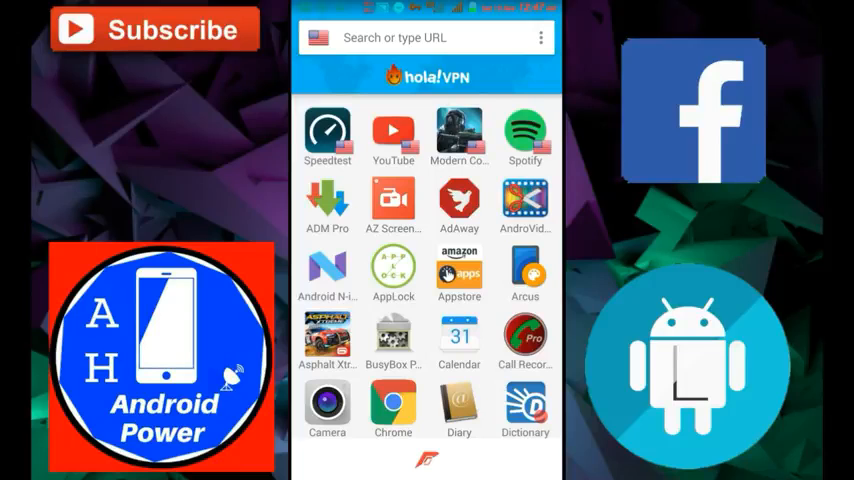
# - Launch Speedtest through Hola VPN, yielding 315 ms ping, 4.48 Mbps down, 11.91 Mbps up
pyautogui.click(328, 130)
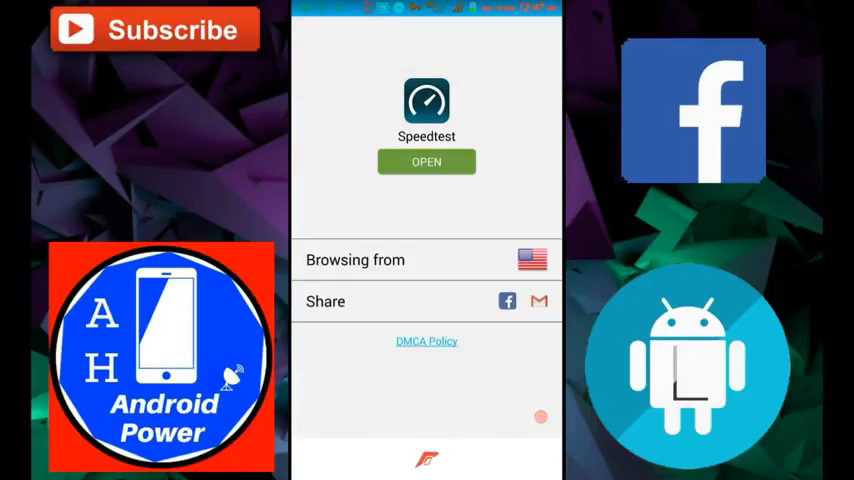
pyautogui.click(426, 160)
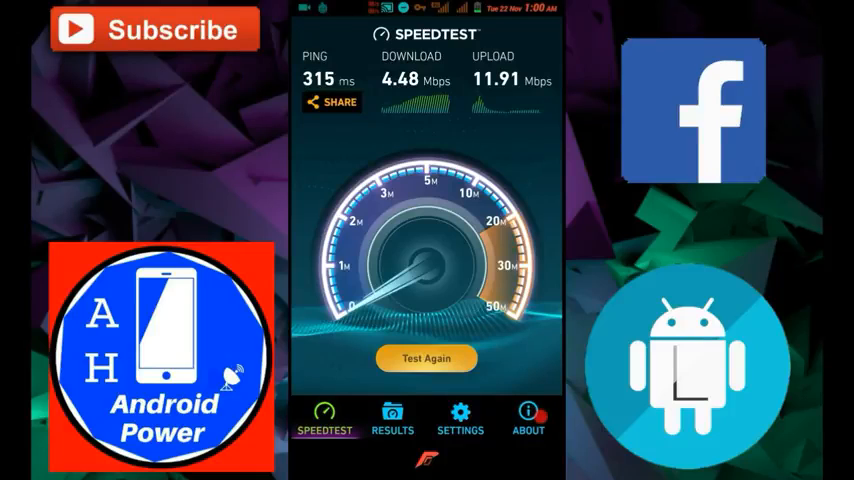
# - Exit the Speedtest results and bring up the Android Settings screen
pyautogui.click(426, 358)
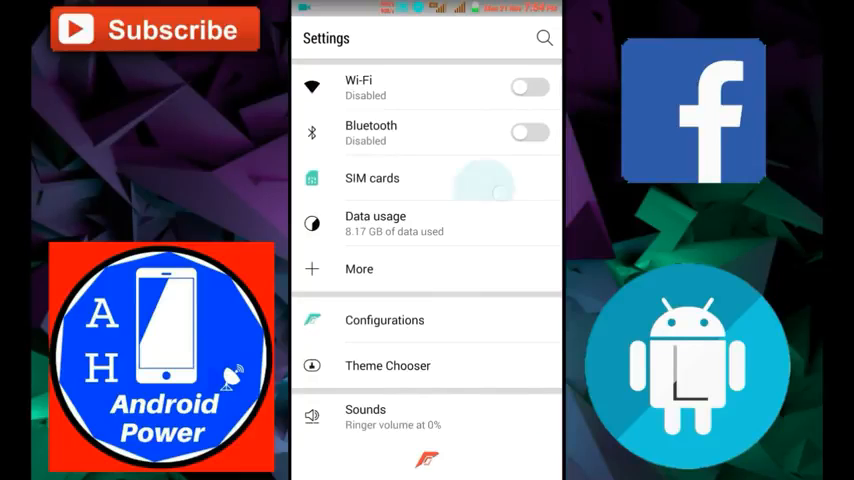
# - Reach the Access Point Names list and the jionet APN edit screen via Mobile networks
pyautogui.click(372, 176)
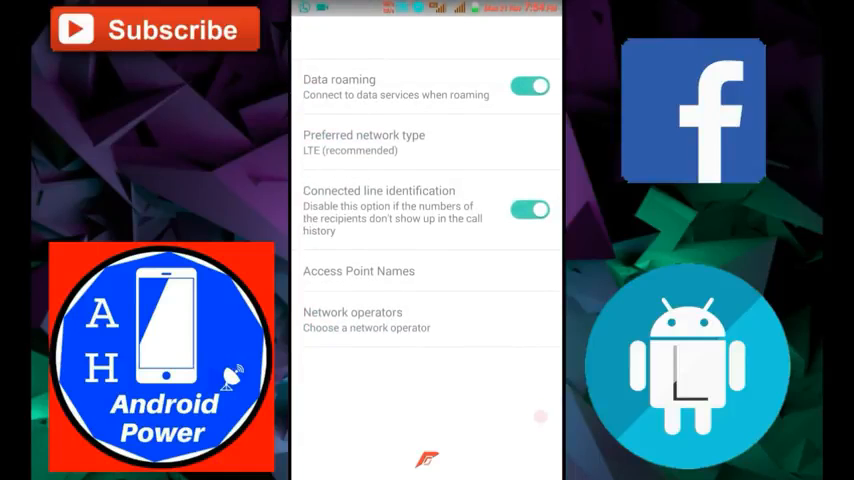
pyautogui.click(358, 272)
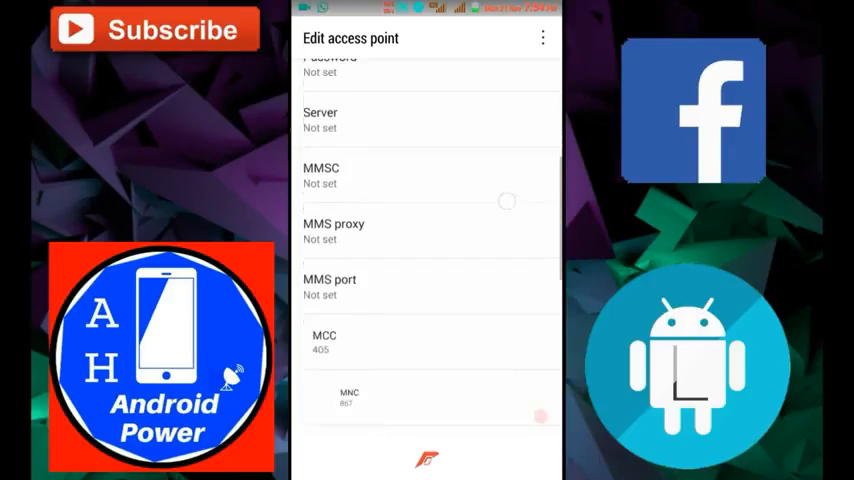
# - Change the jionet APN protocol to IPv4/IPv6
pyautogui.scroll(-3)
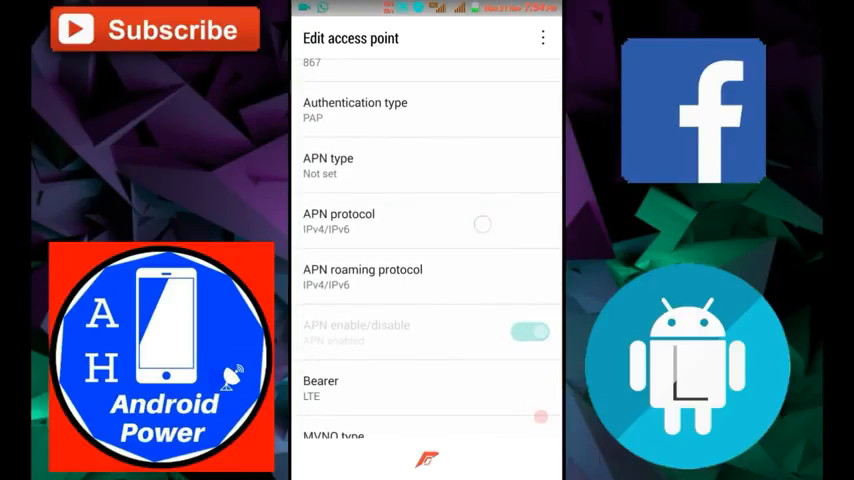
pyautogui.click(340, 220)
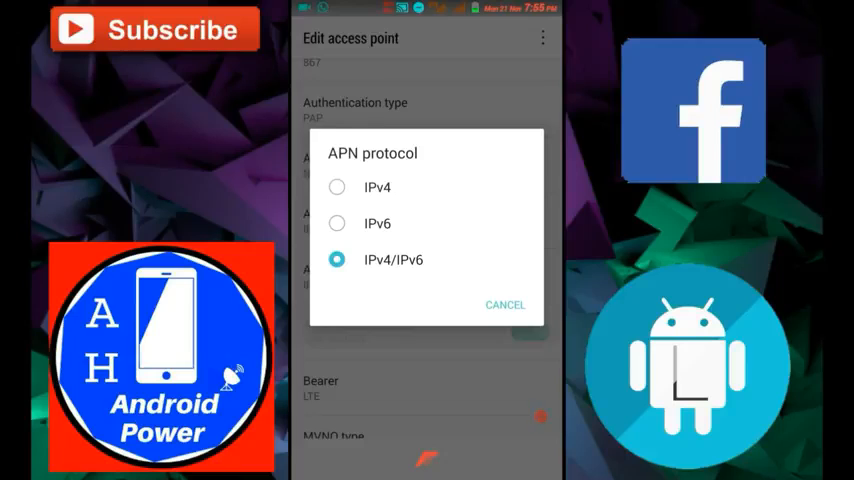
pyautogui.click(504, 304)
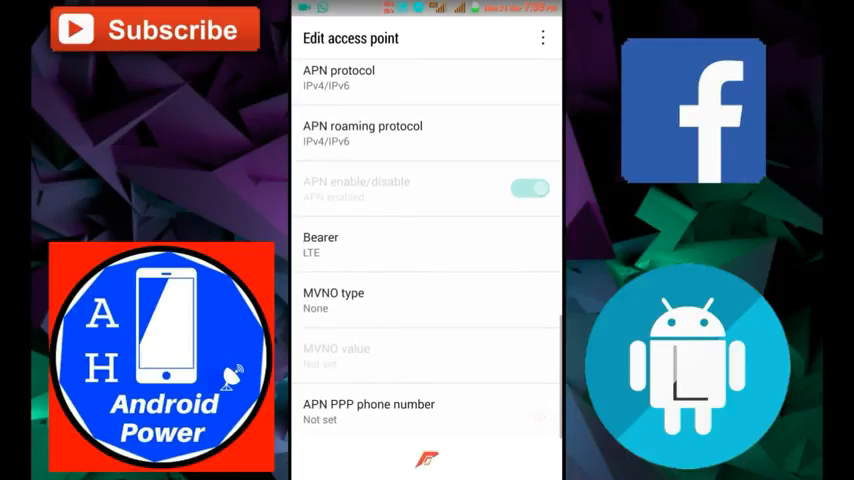
# - Set the jionet bearer to LTE, save, and return to the APN list with jionet active
pyautogui.click(320, 244)
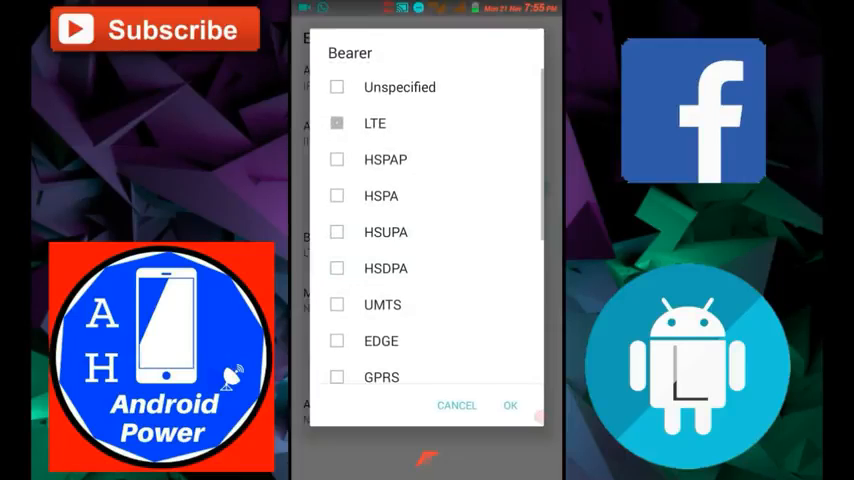
pyautogui.click(336, 122)
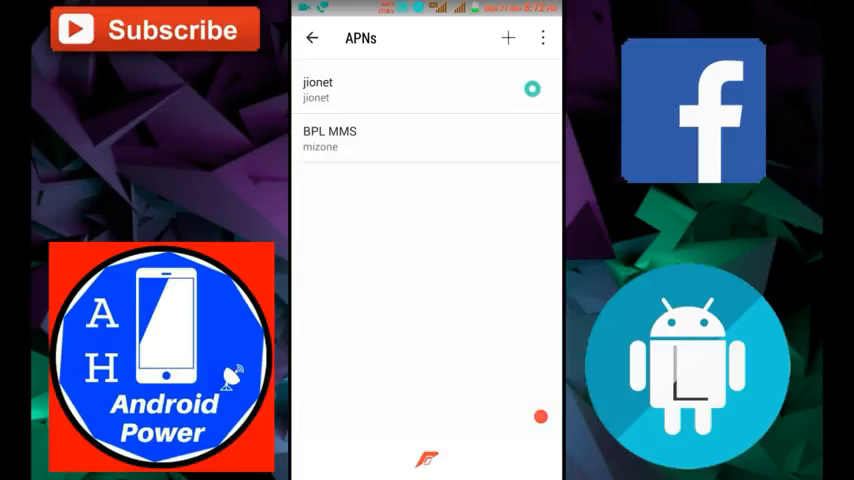
# - Return home, reopen Speedtest and start a fresh test after the 6.63 Mbps result
pyautogui.click(312, 38)
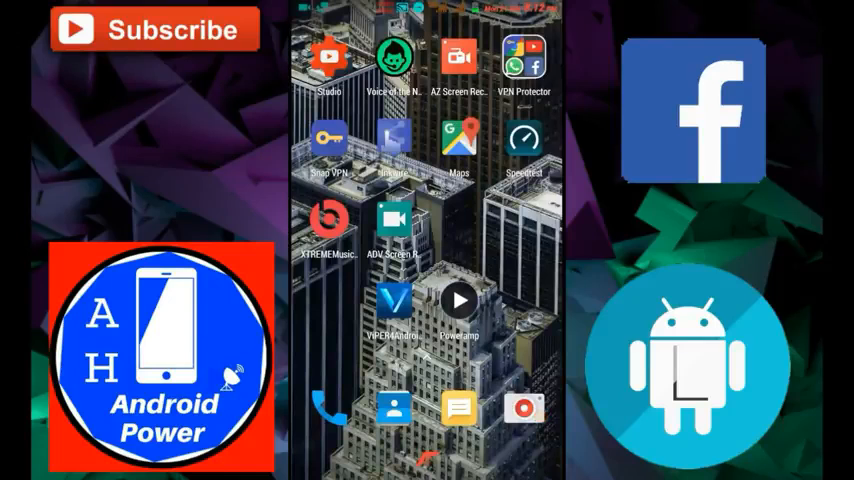
pyautogui.click(524, 140)
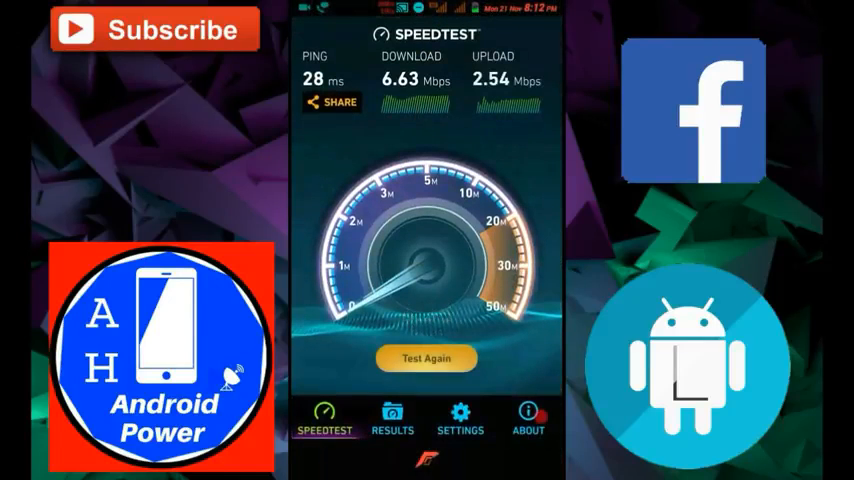
pyautogui.click(426, 358)
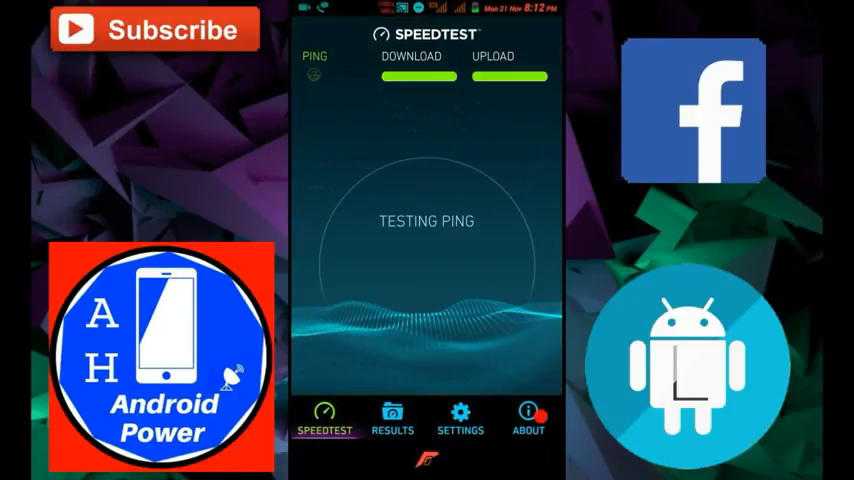